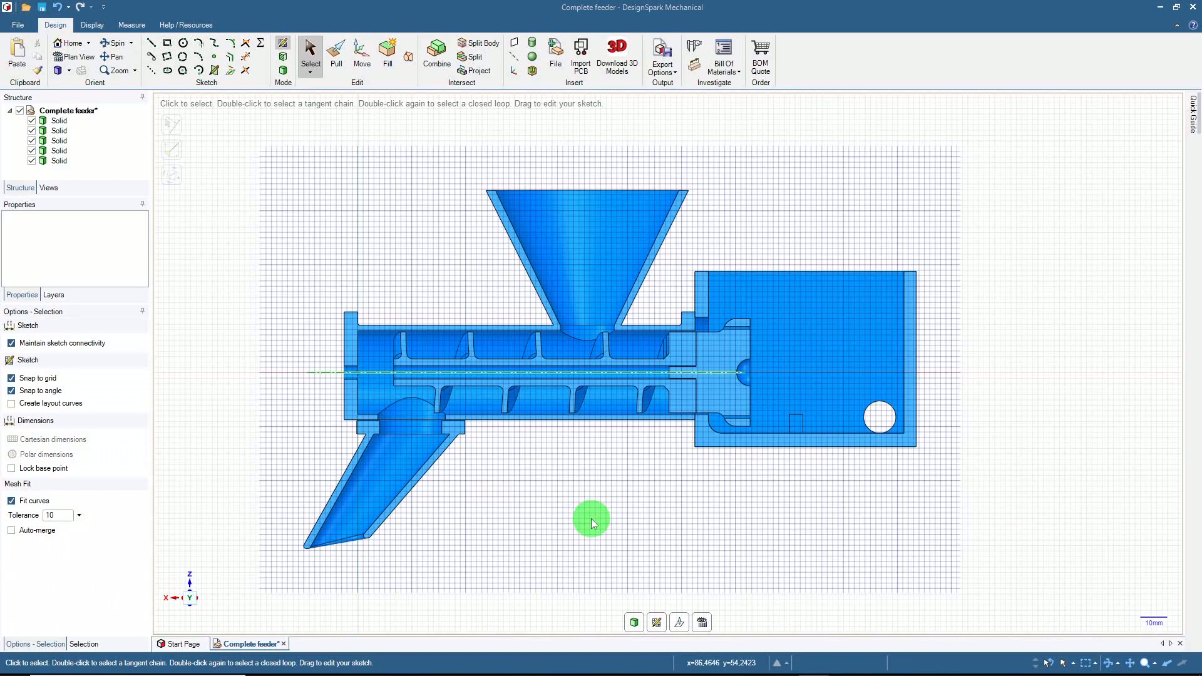
mouse_move(571, 506)
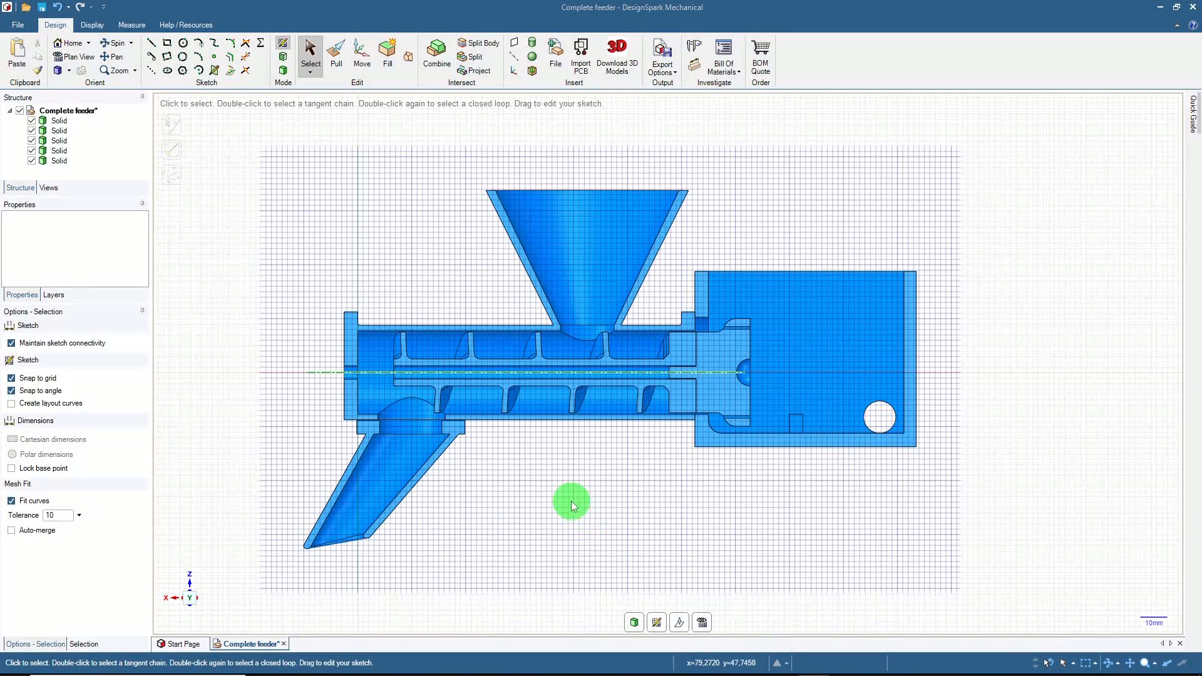
mouse_move(571, 502)
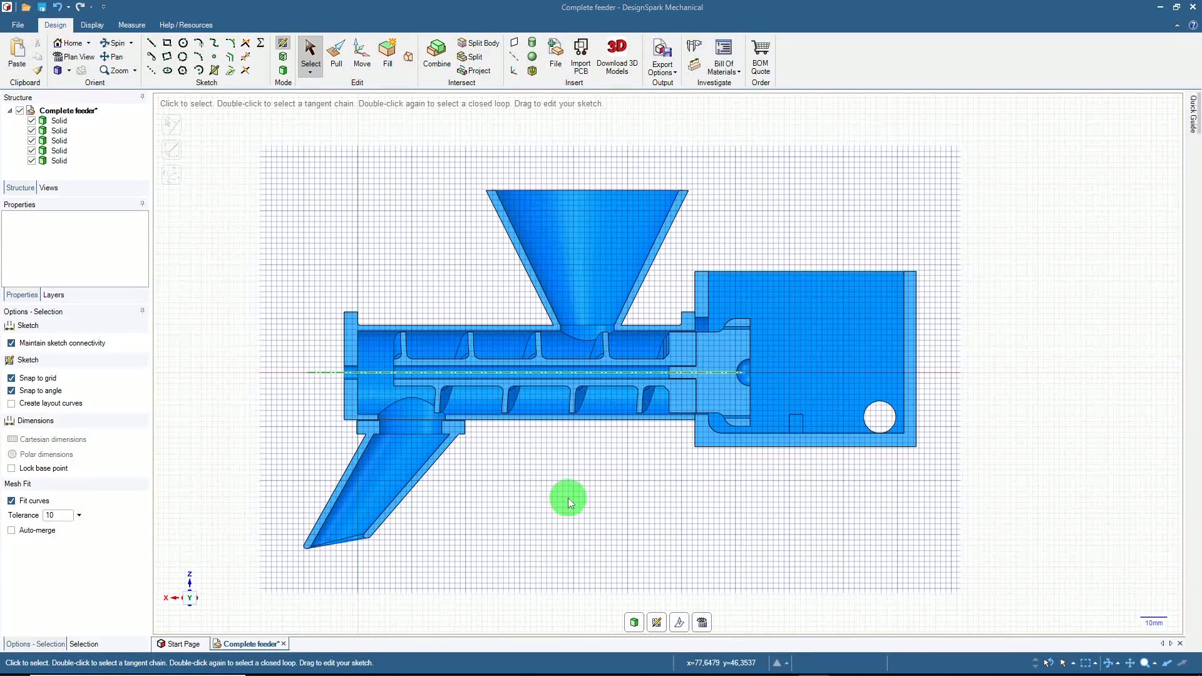
mouse_move(571, 266)
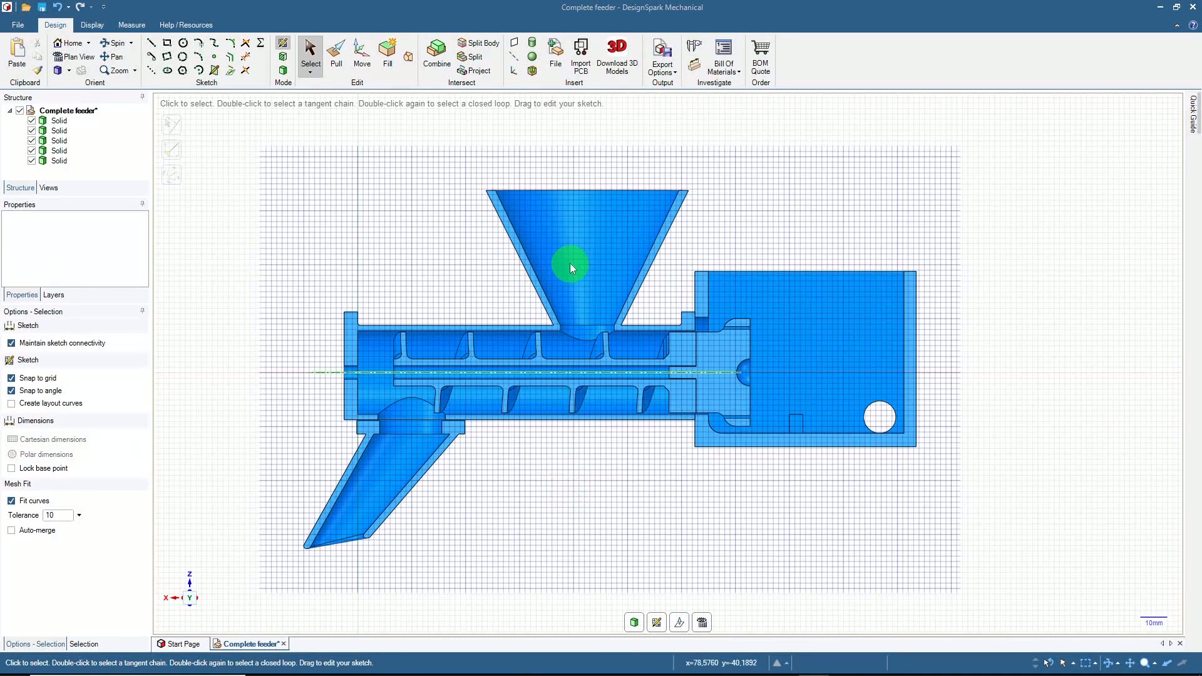
mouse_move(636, 241)
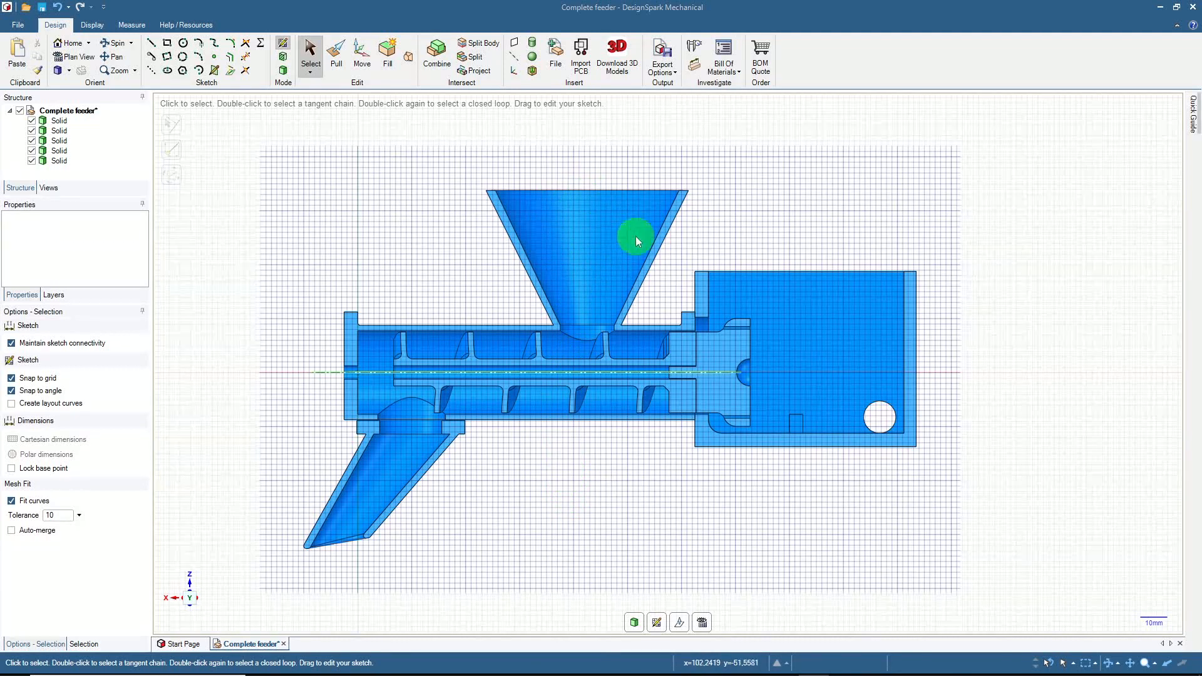
mouse_move(594, 255)
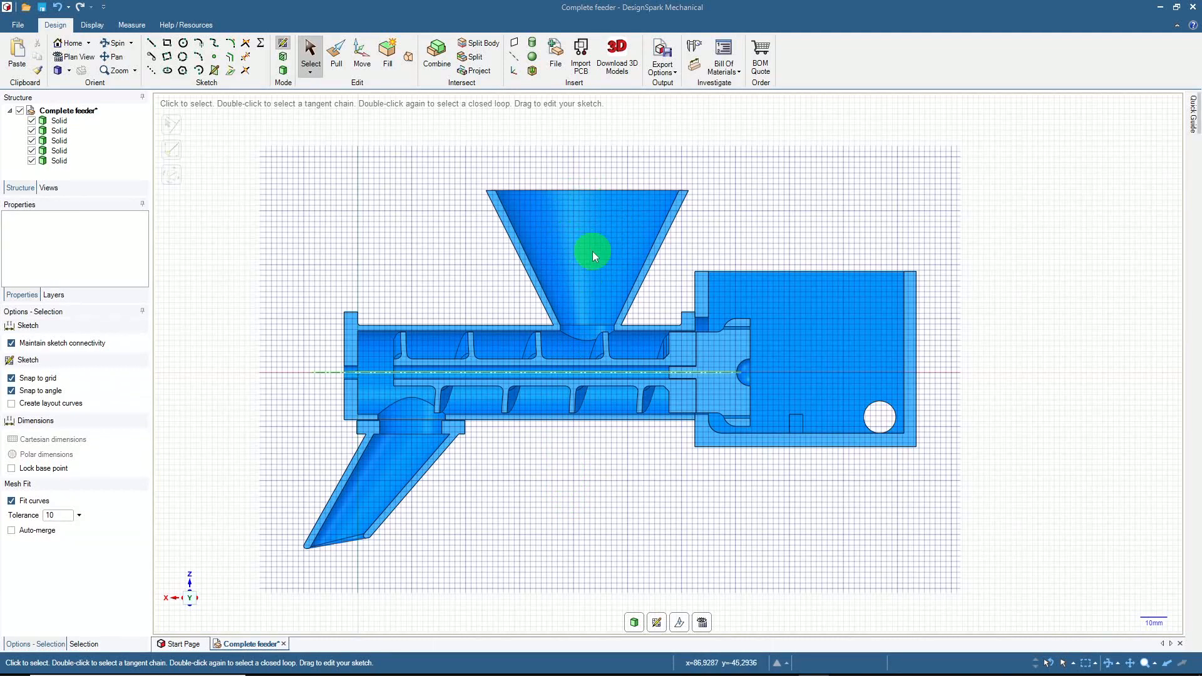
mouse_move(576, 351)
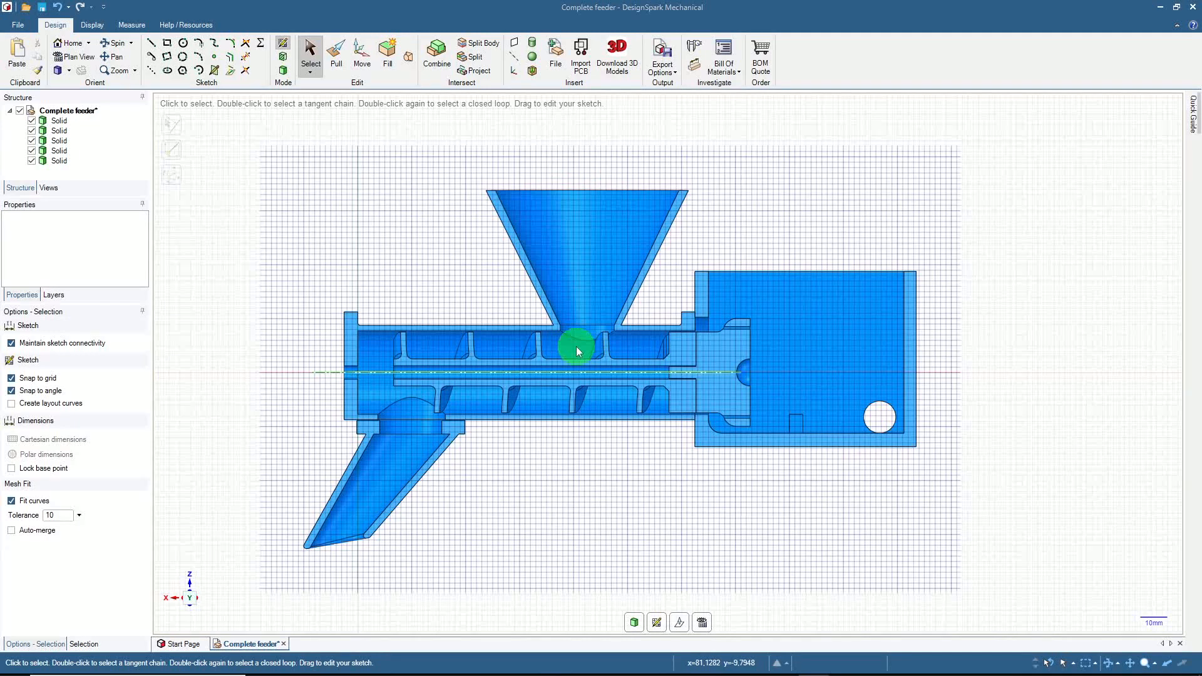
mouse_move(415, 402)
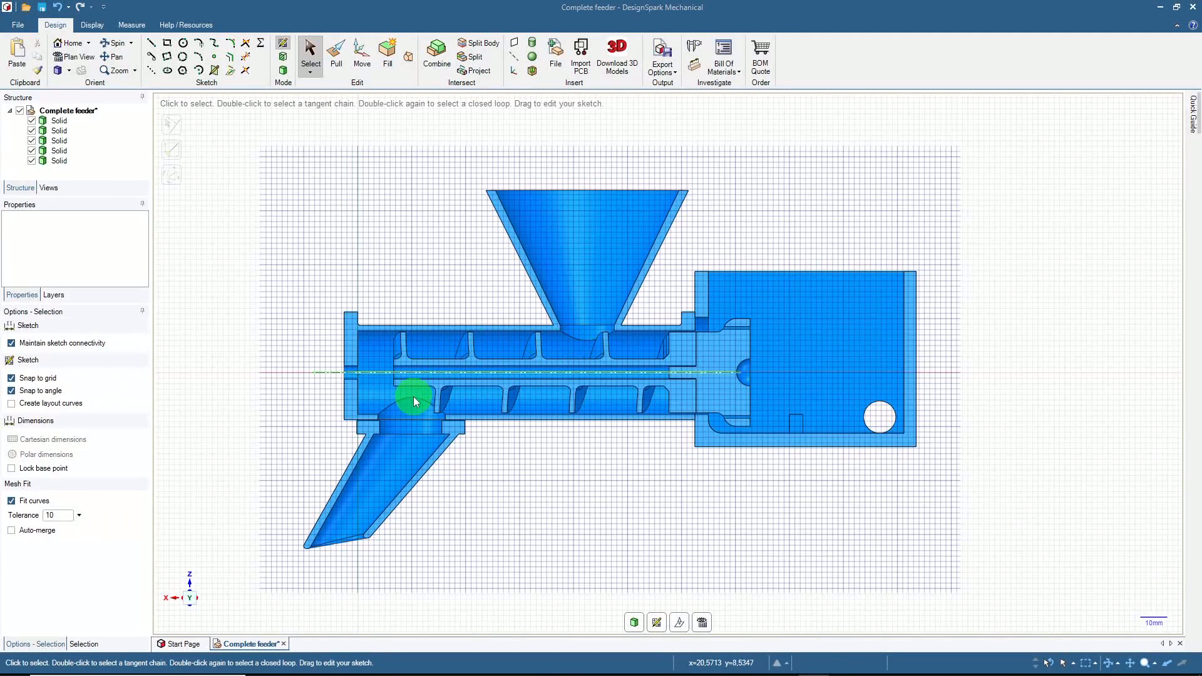
mouse_move(341, 556)
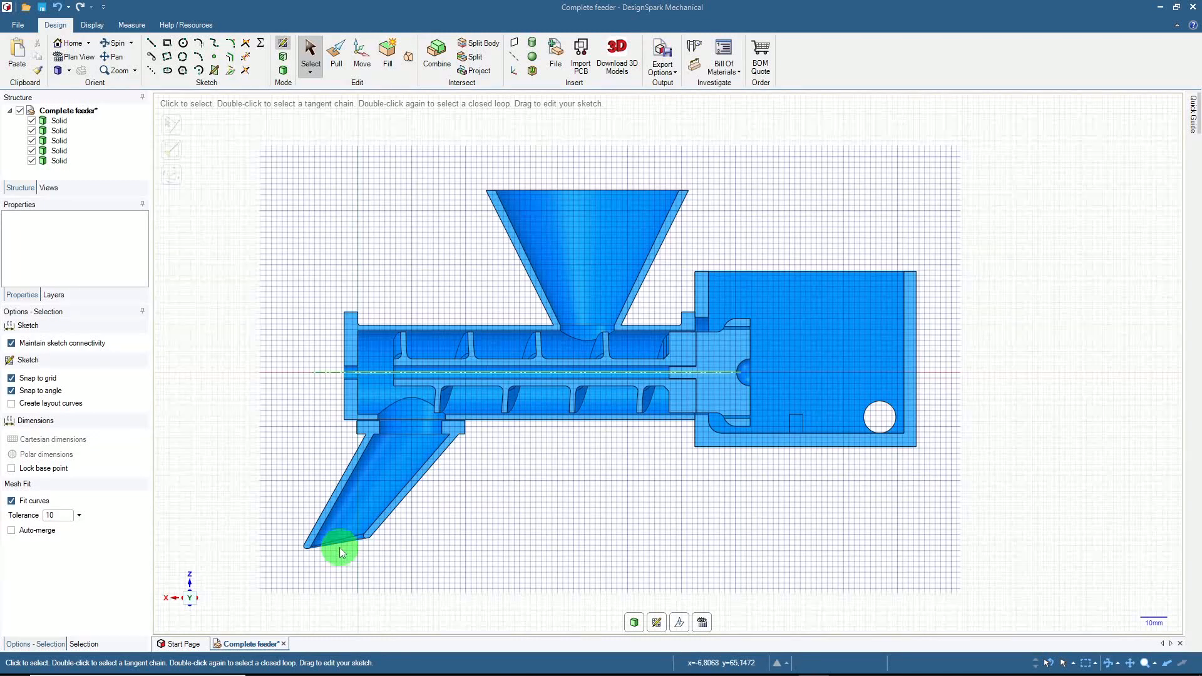
mouse_move(345, 533)
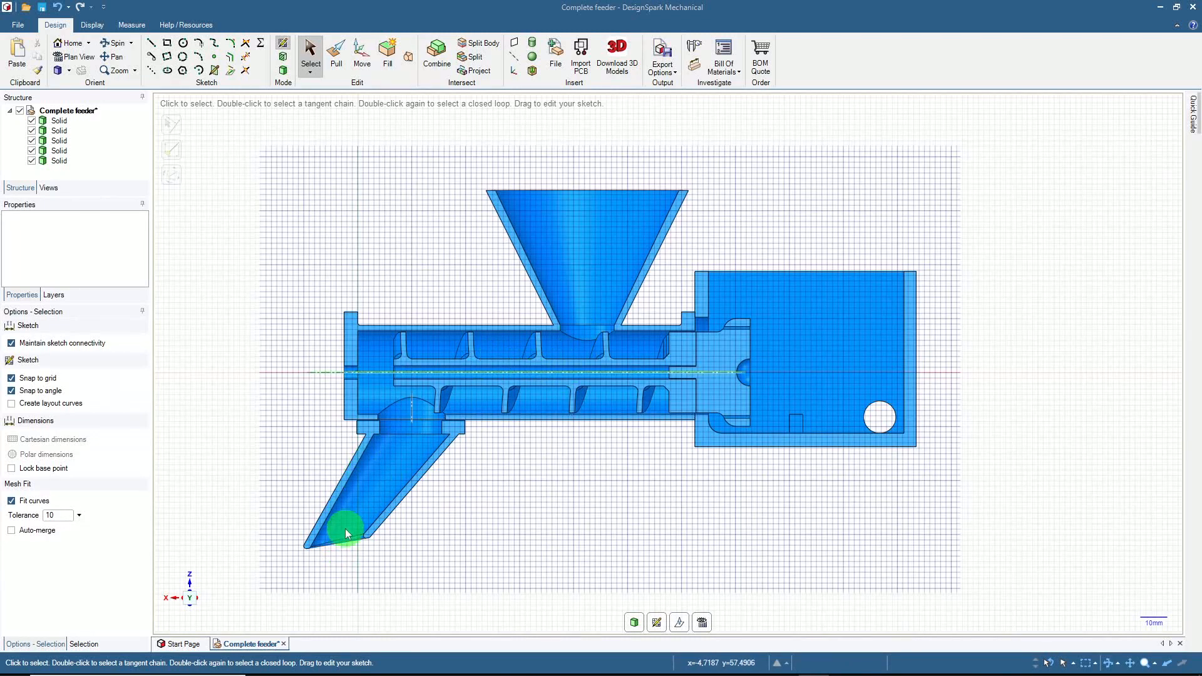
mouse_move(349, 569)
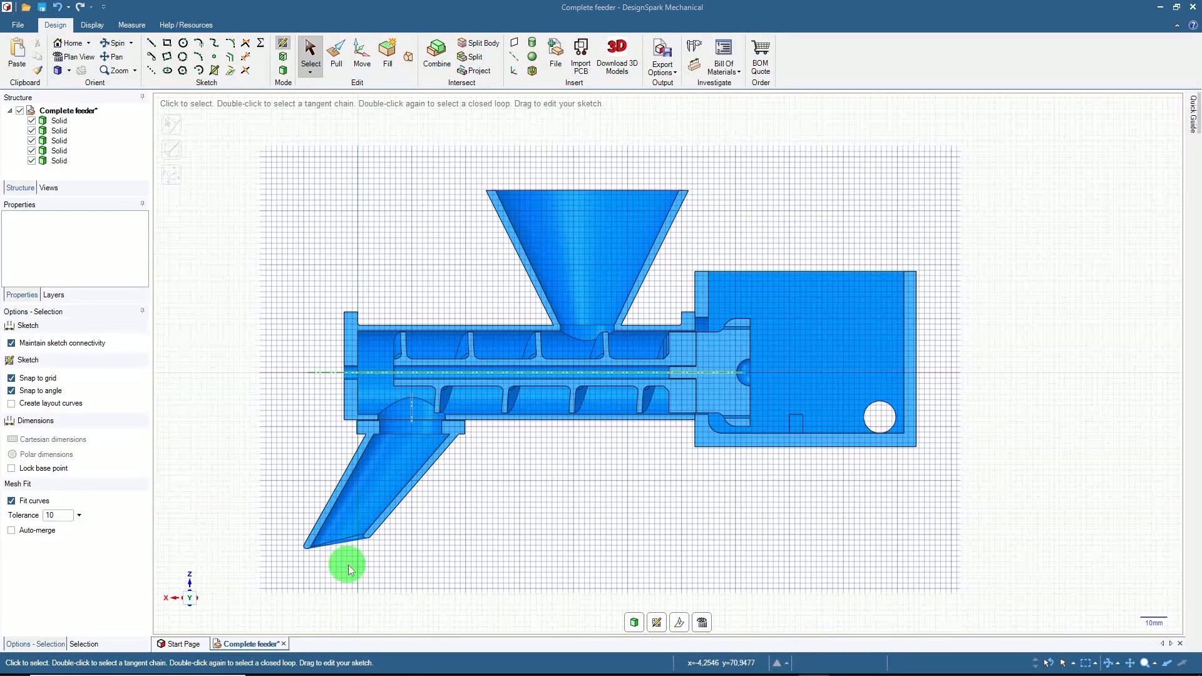
mouse_move(436, 556)
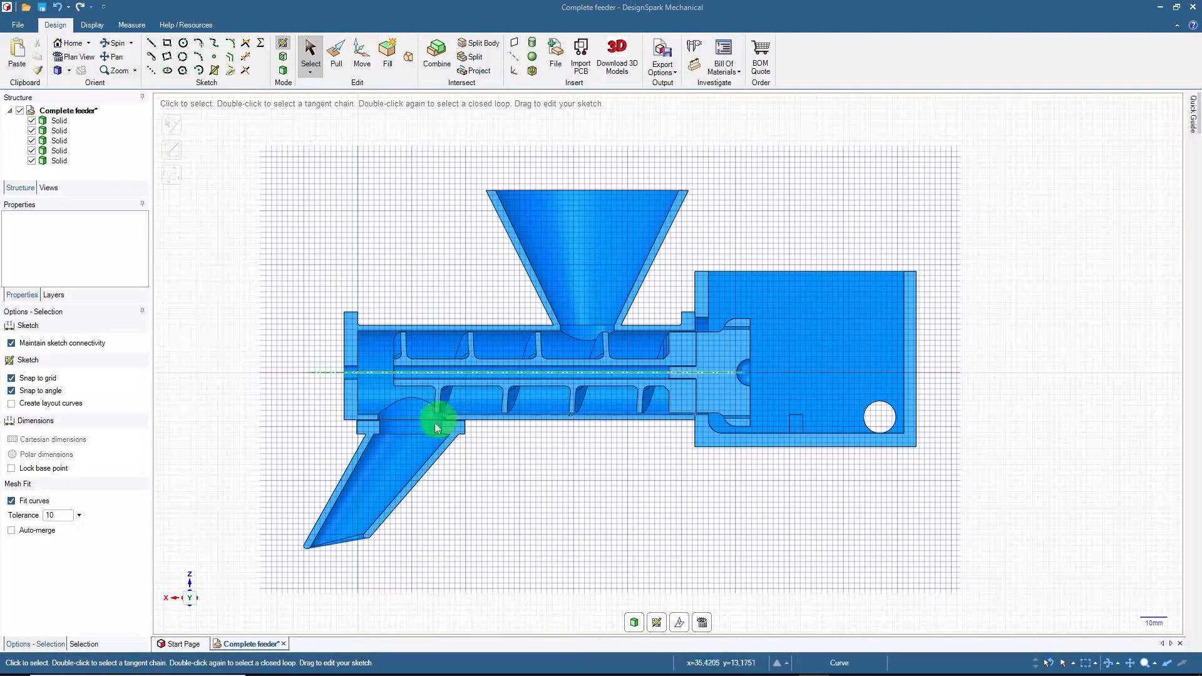
mouse_move(375, 497)
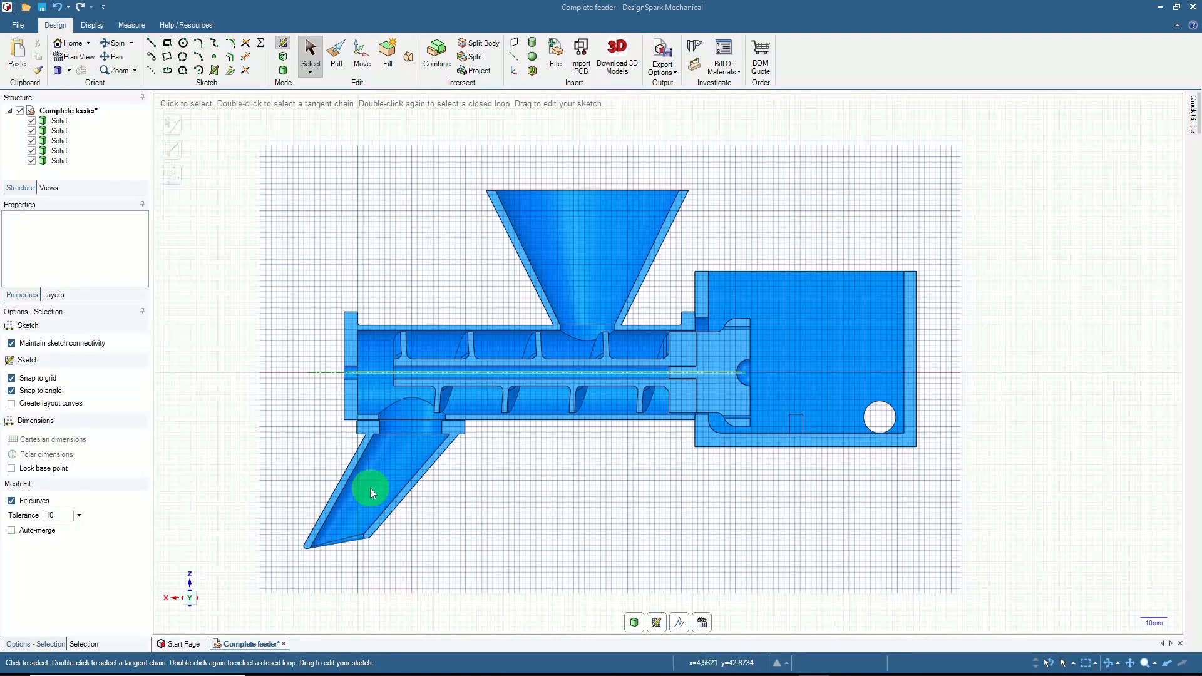
mouse_move(370, 493)
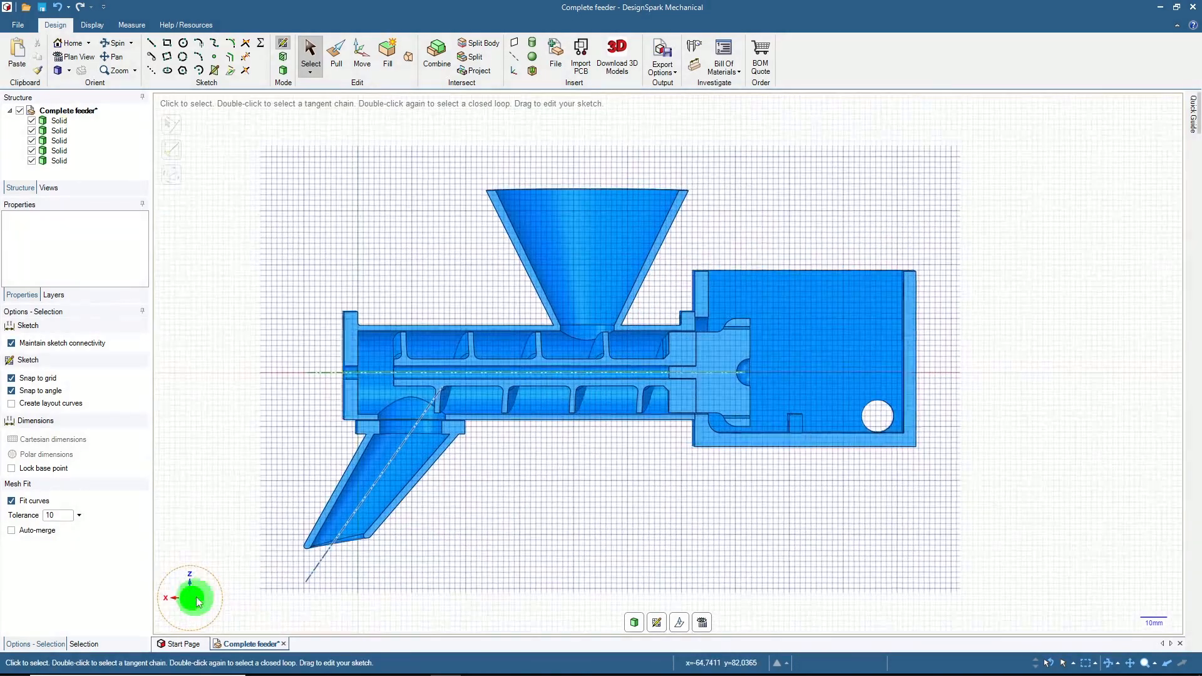
Step: Zoom the section view so hopper, barrel, chute and motor housing all fit the window
scroll("up", 3)
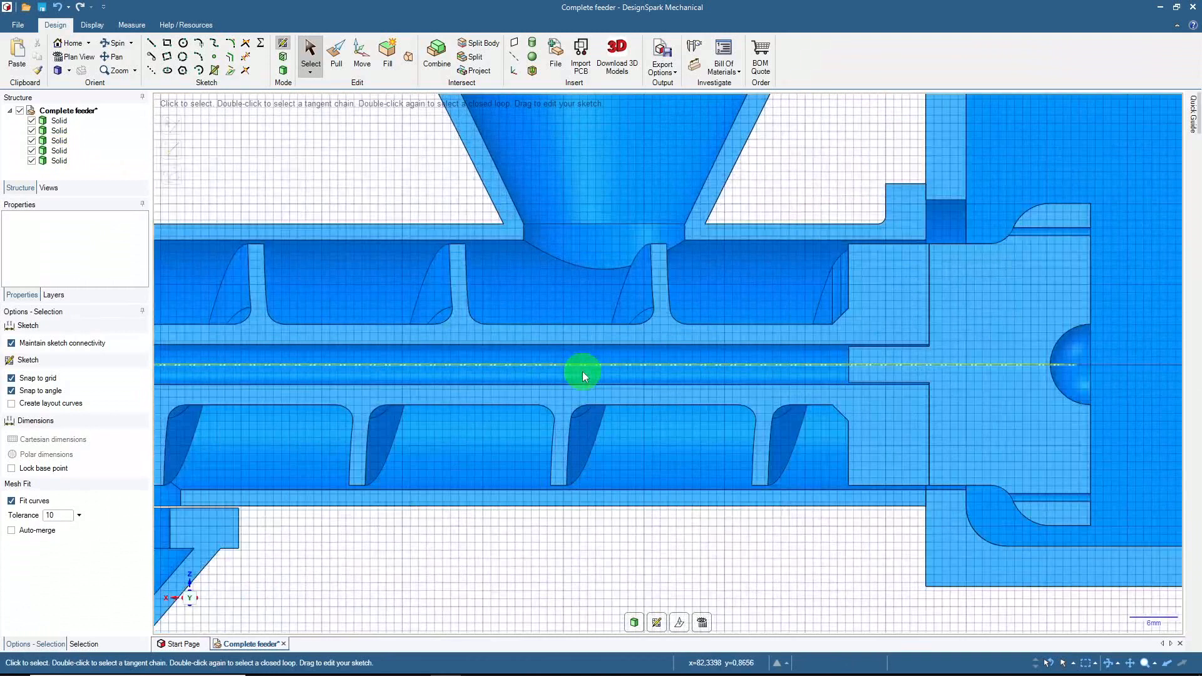
mouse_move(602, 200)
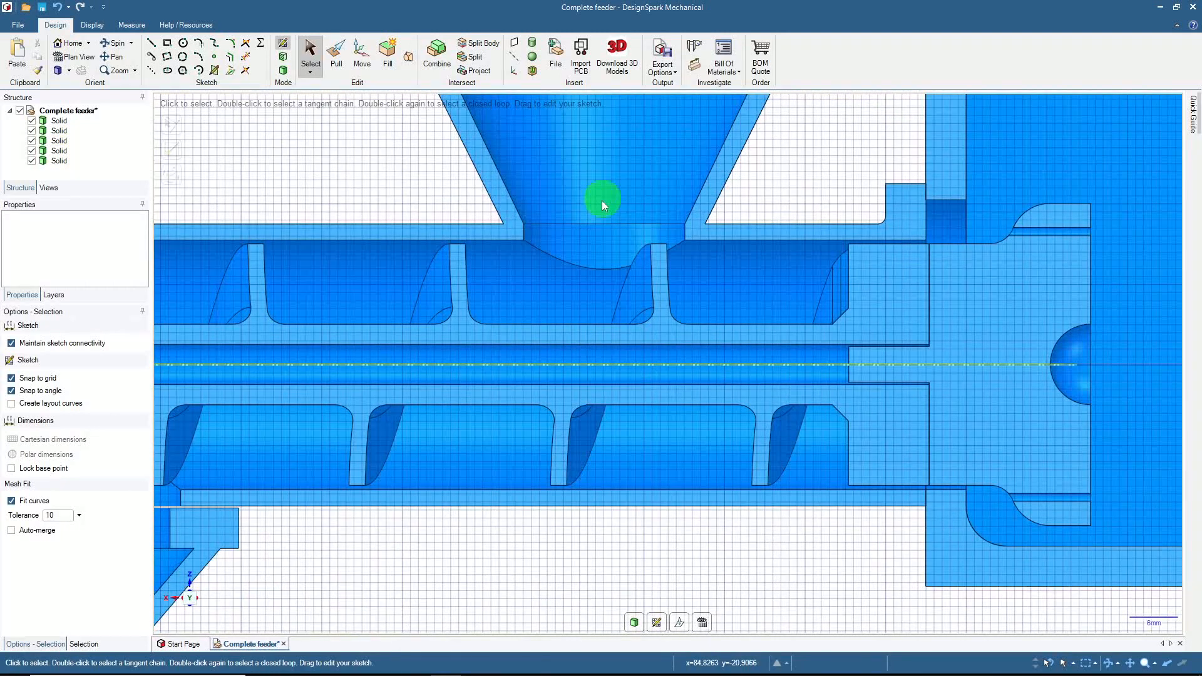
mouse_move(542, 295)
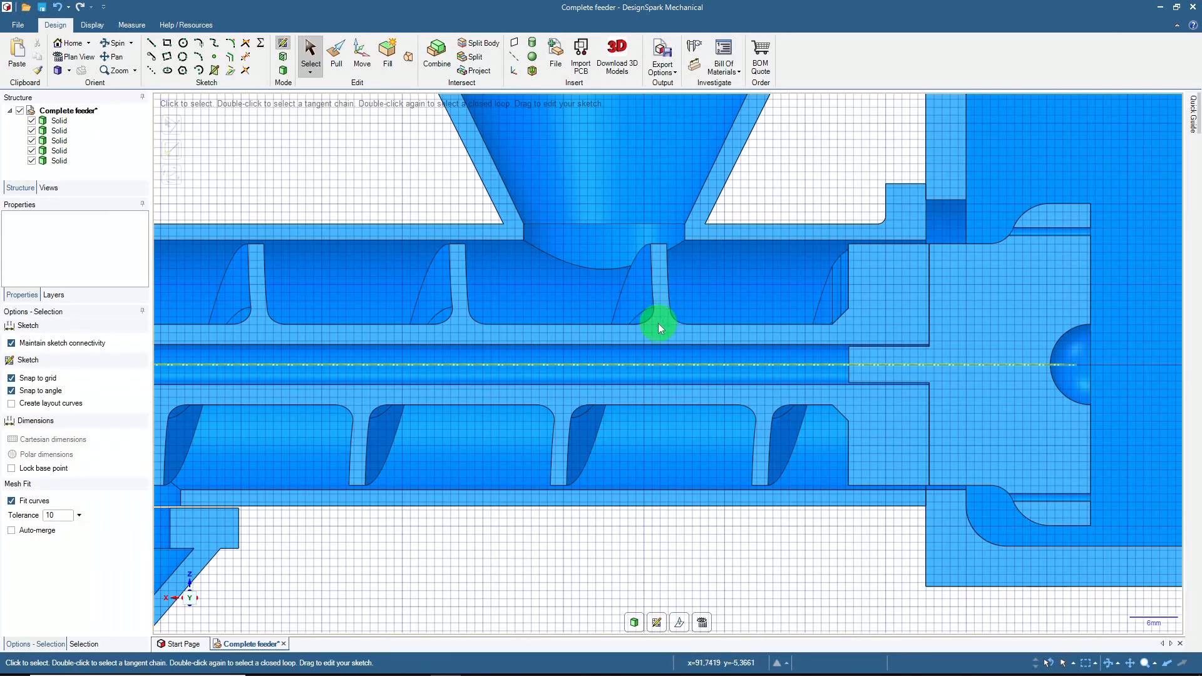
mouse_move(573, 298)
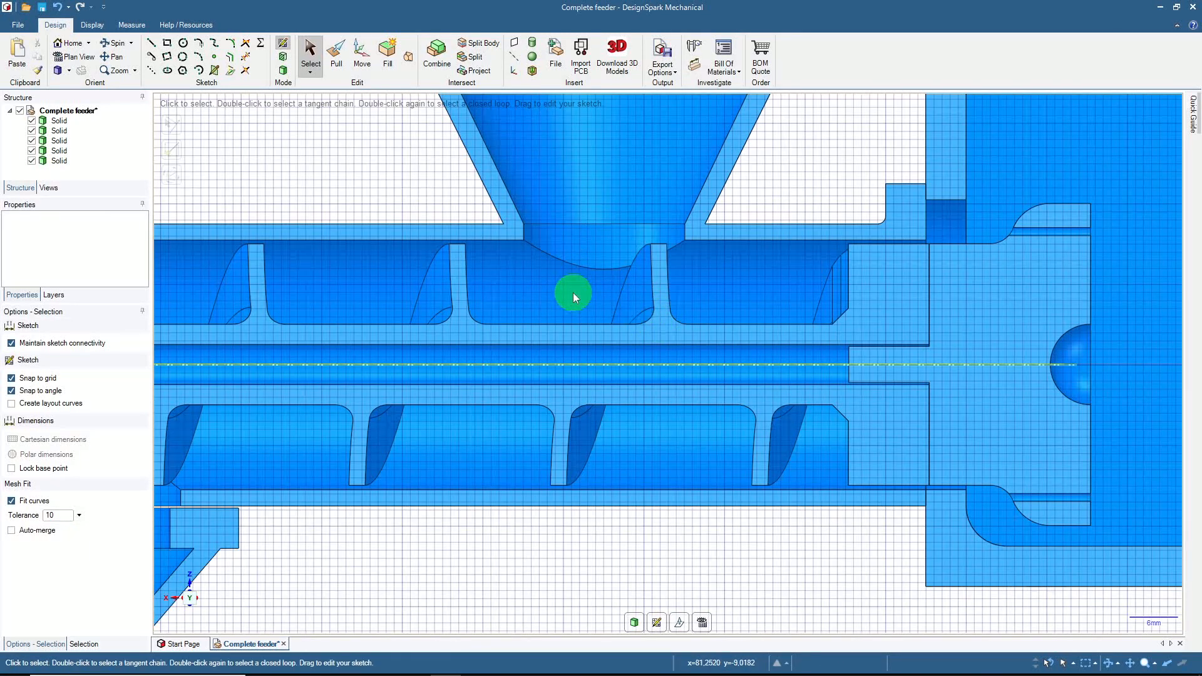
mouse_move(477, 465)
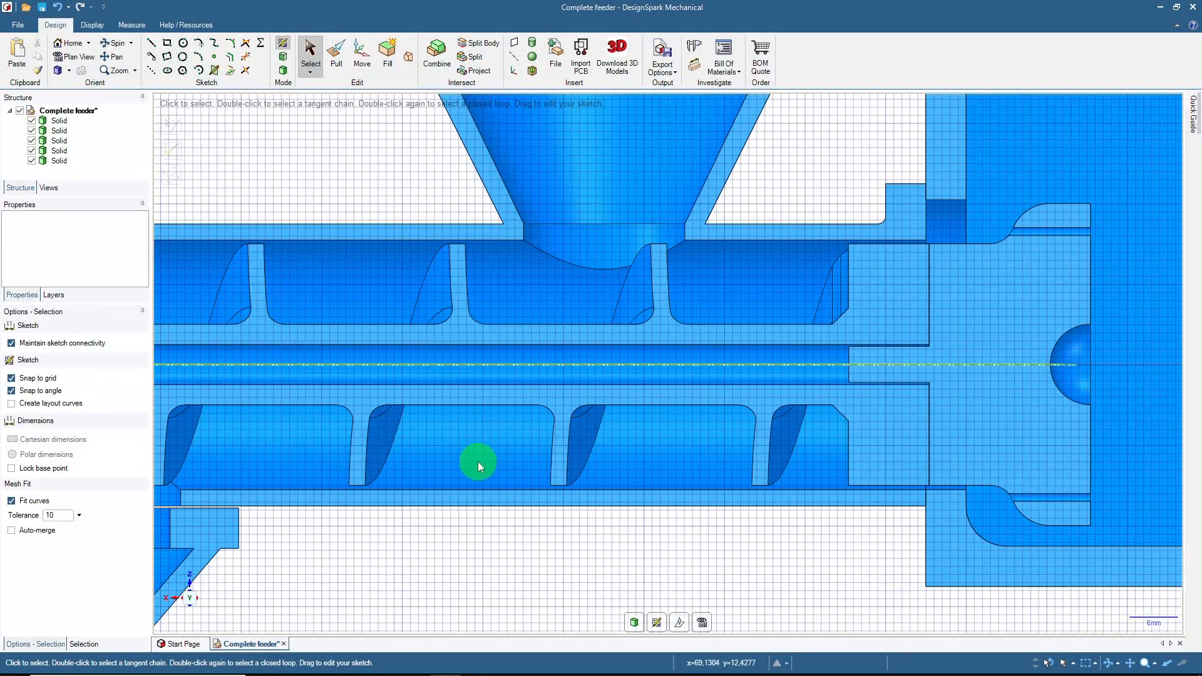
mouse_move(531, 296)
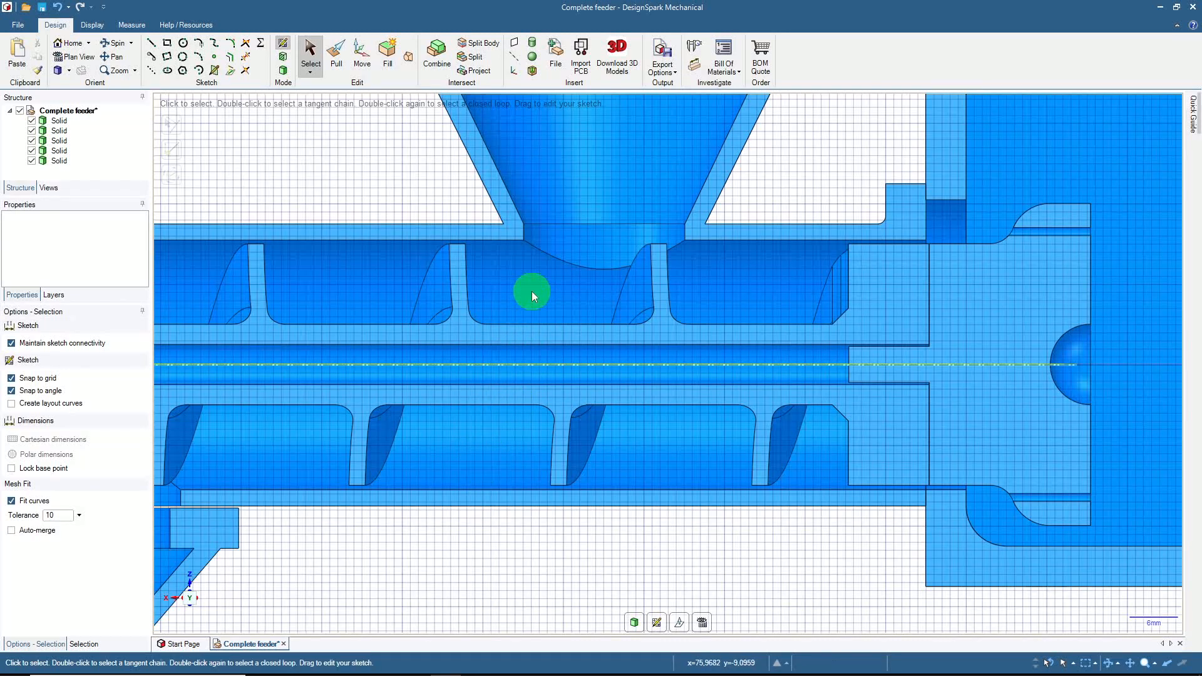
mouse_move(340, 290)
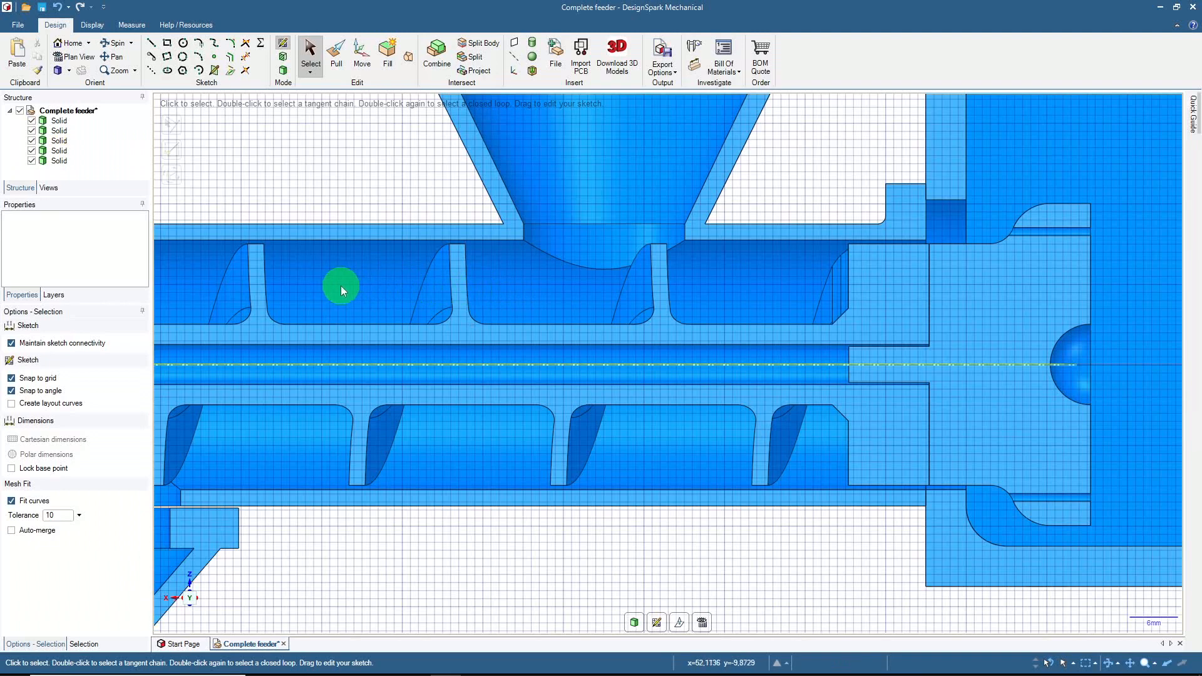
scroll("down", 3)
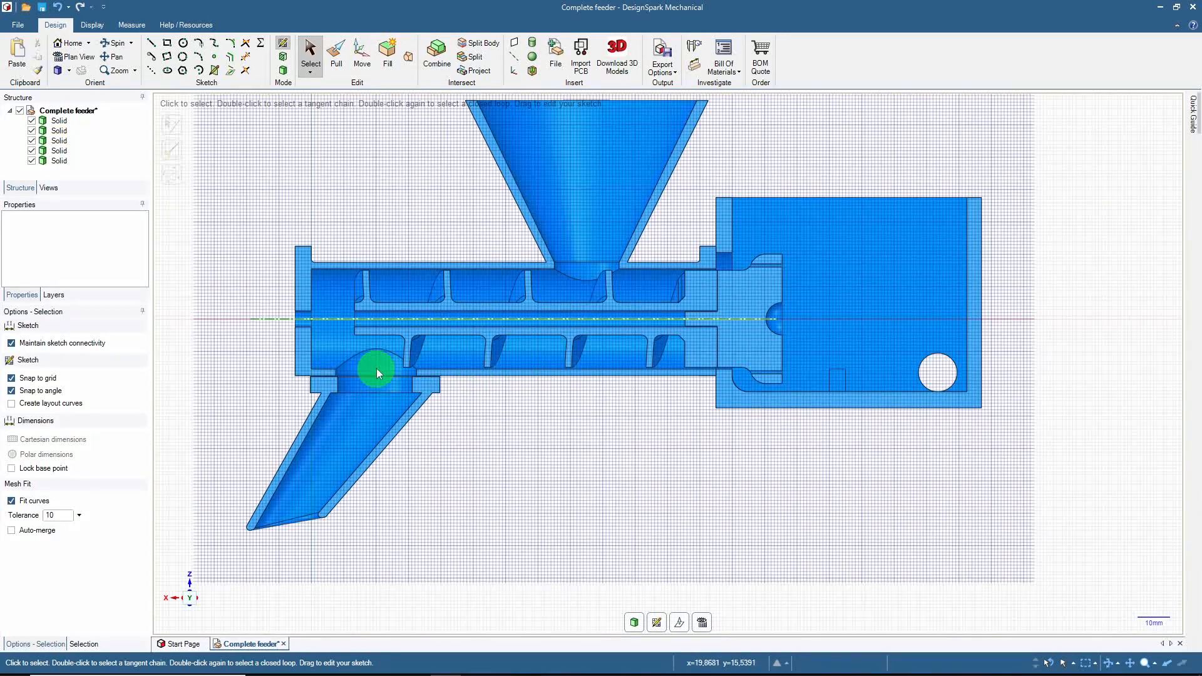
mouse_move(292, 555)
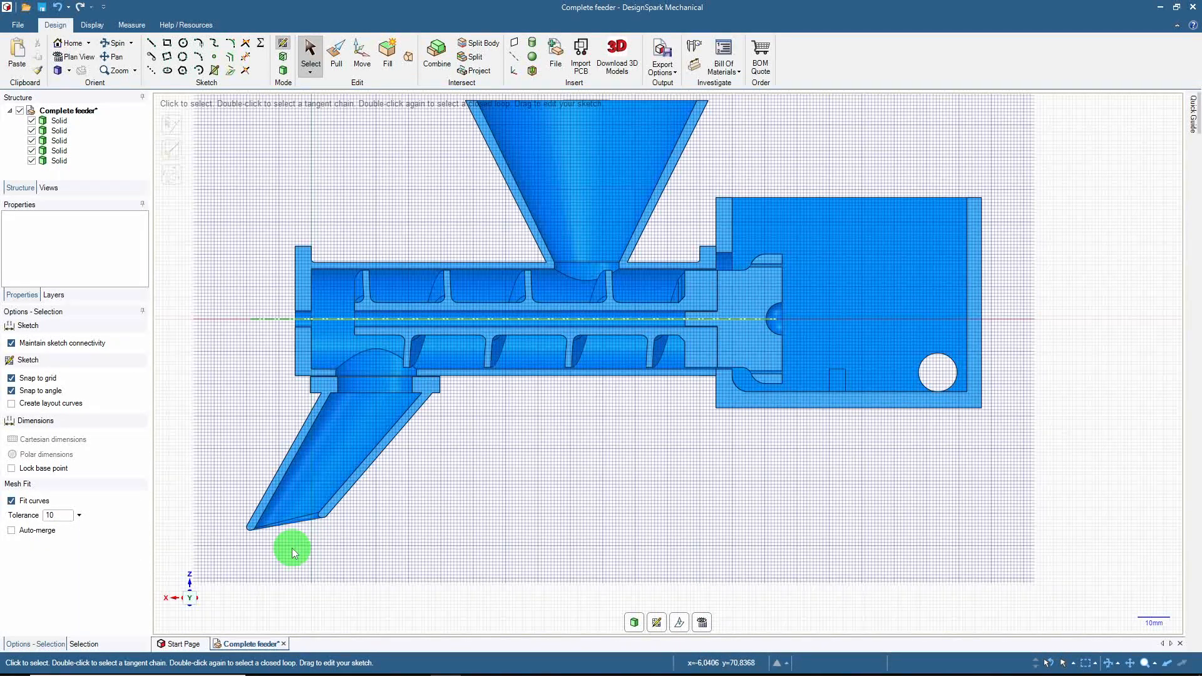
mouse_move(858, 297)
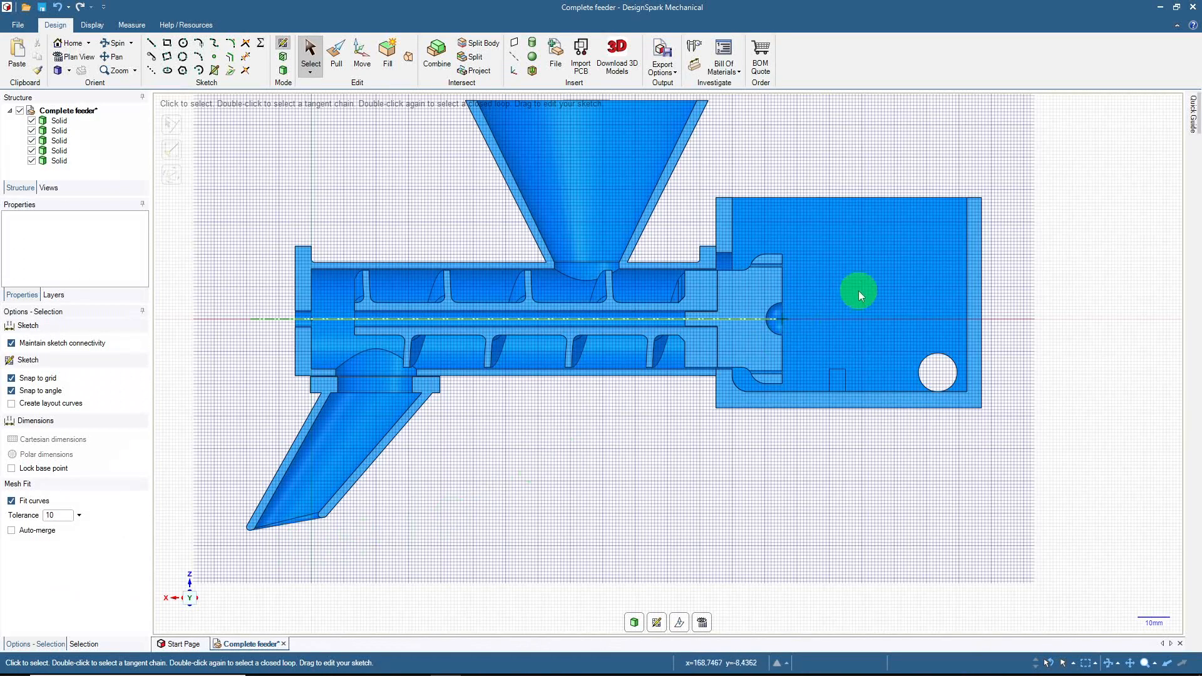
mouse_move(861, 311)
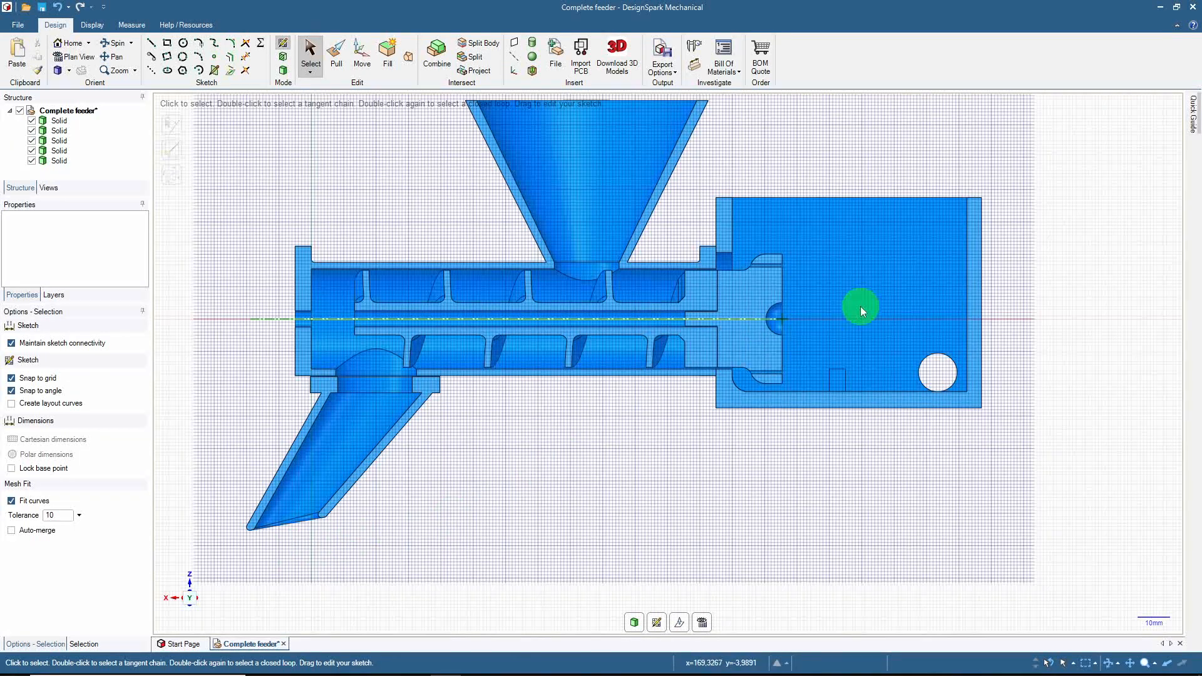
mouse_move(833, 323)
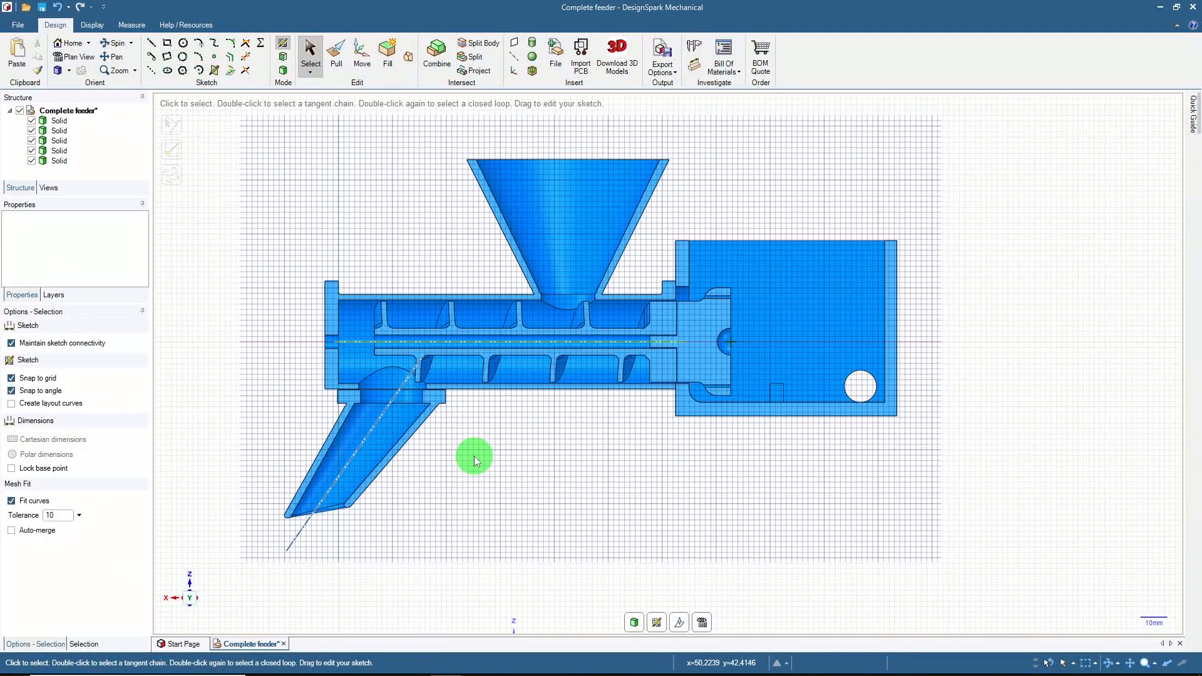
scroll("down", 3)
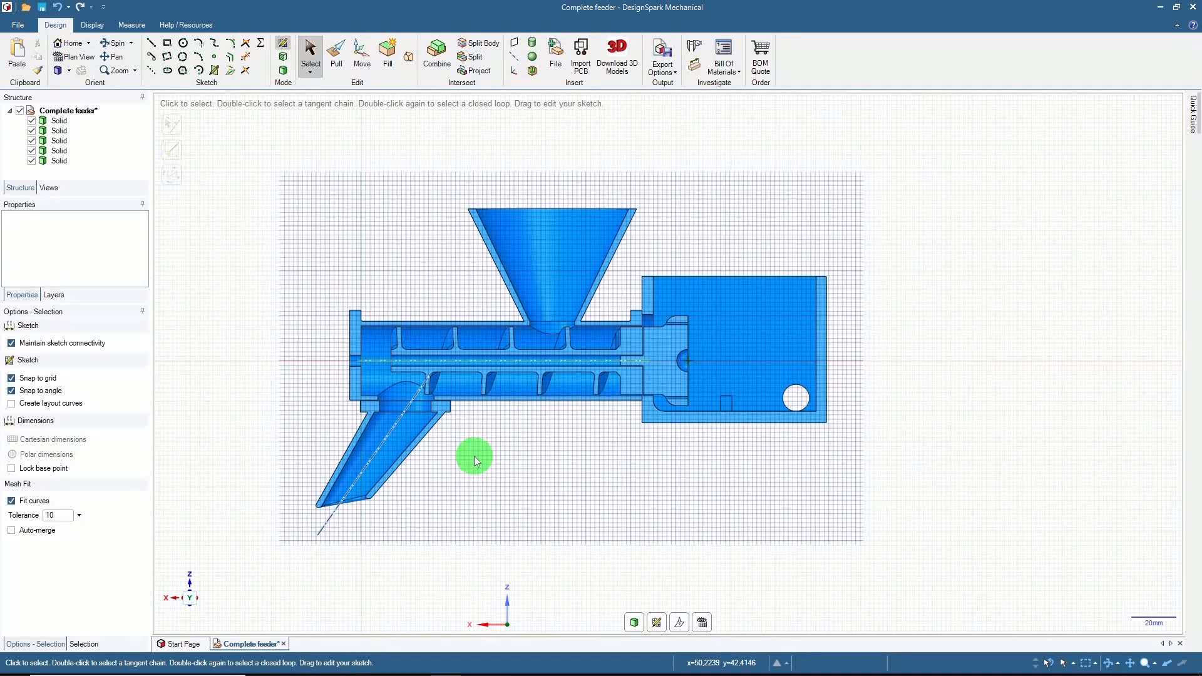
scroll("up", 3)
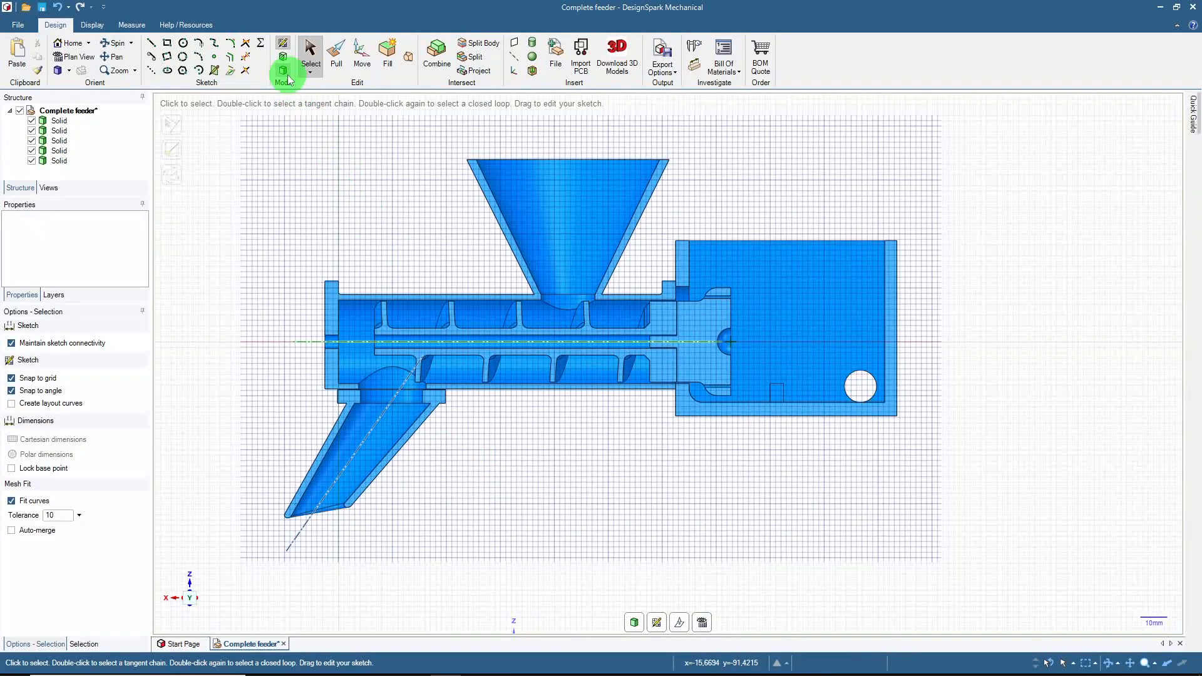
Step: Switch from the section sketch to 3D Mode to show the feeder as a solid model
left_click(284, 55)
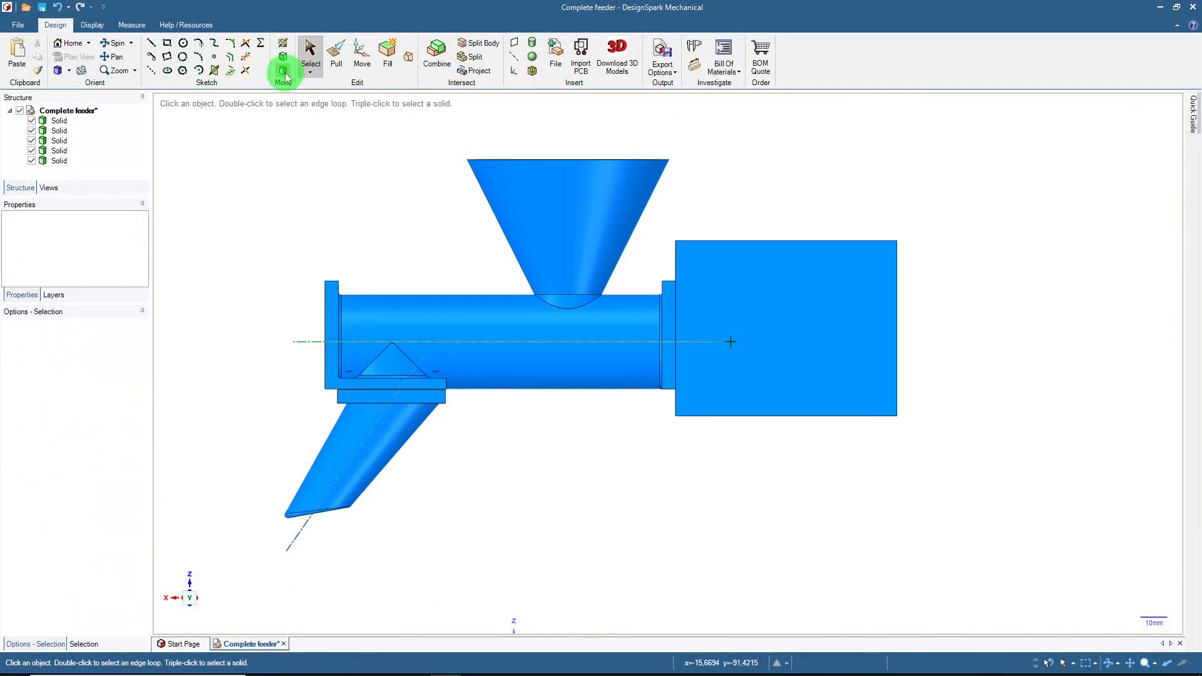
mouse_move(258, 176)
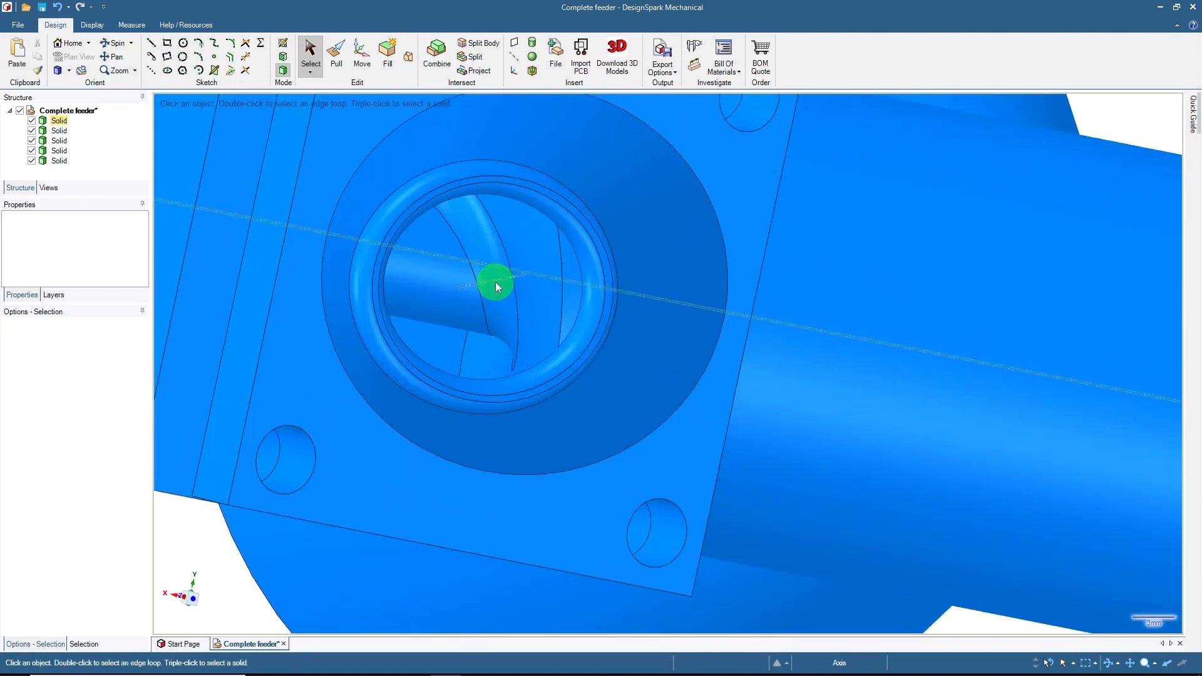
Step: Point out the screw shaft, the helical screw edge below the hopper and the motor housing panel
left_click(495, 284)
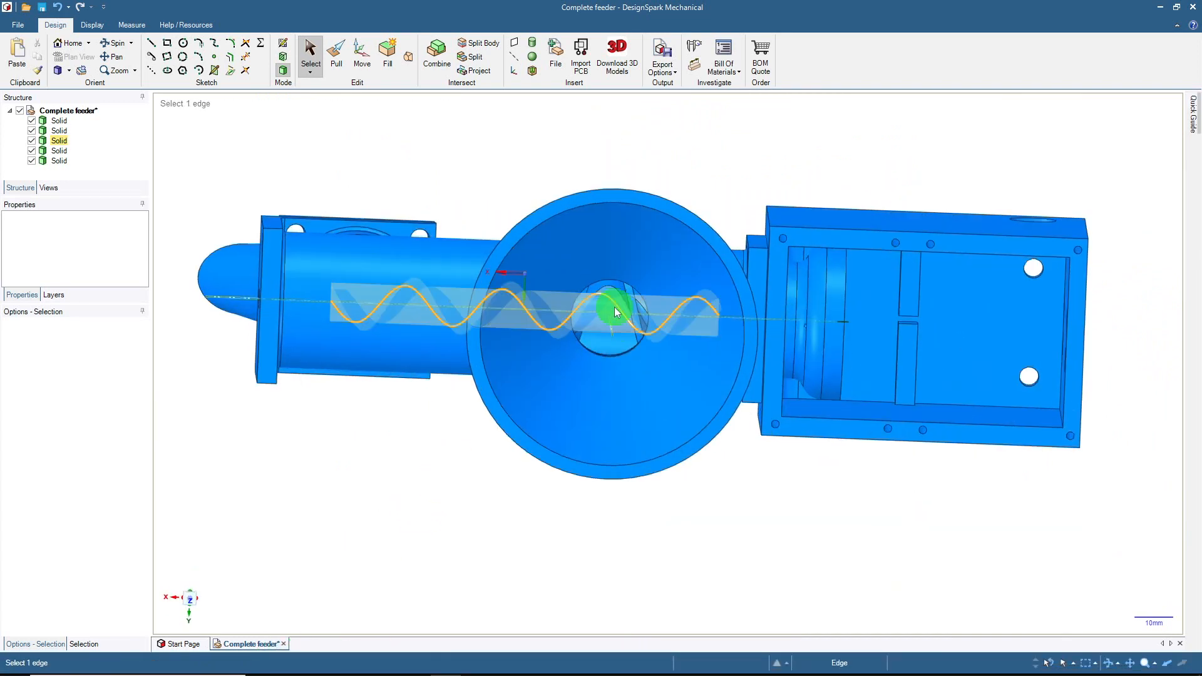
left_click(613, 311)
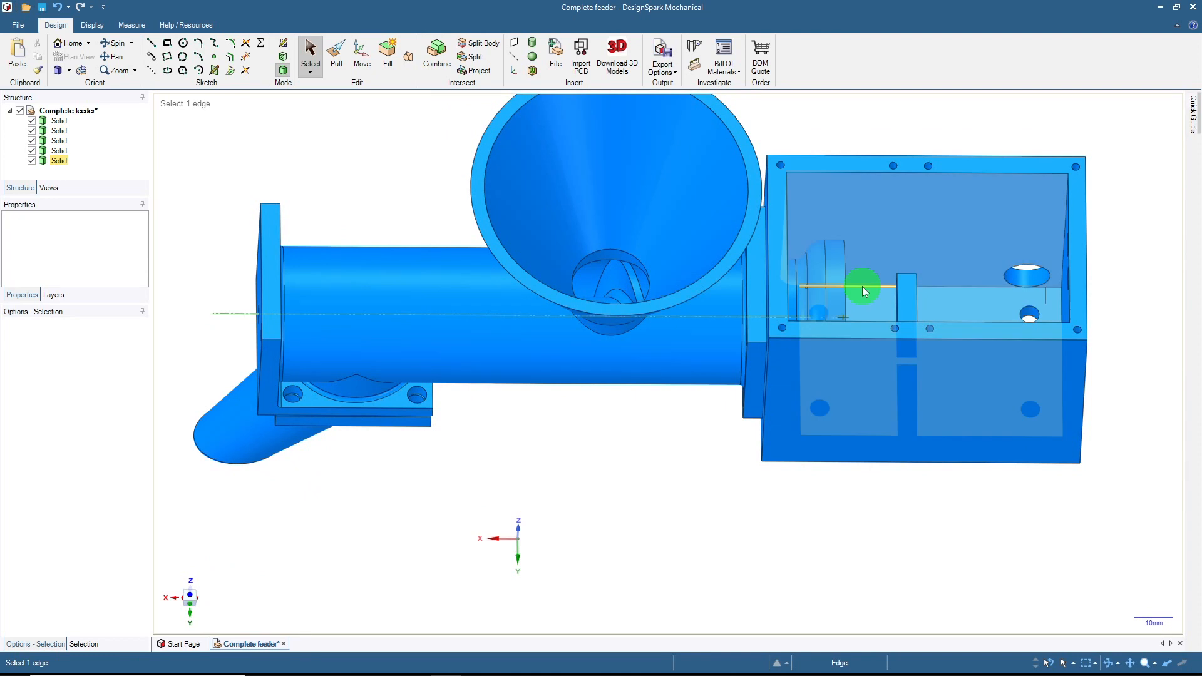
mouse_move(868, 293)
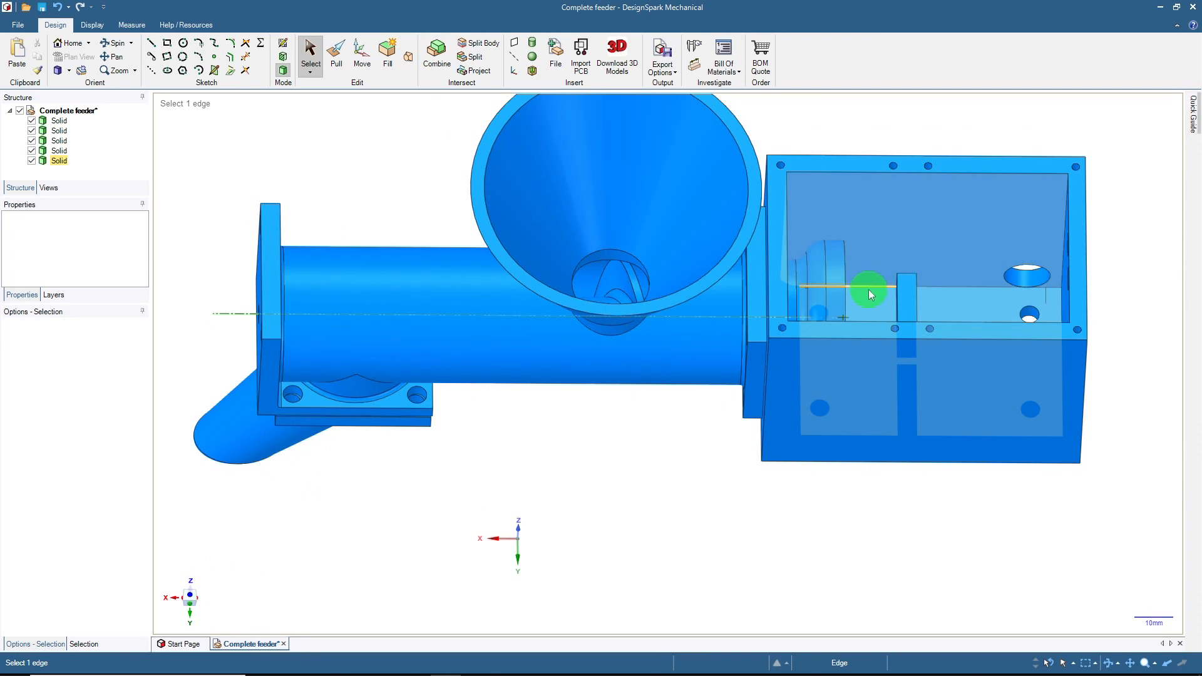
mouse_move(863, 292)
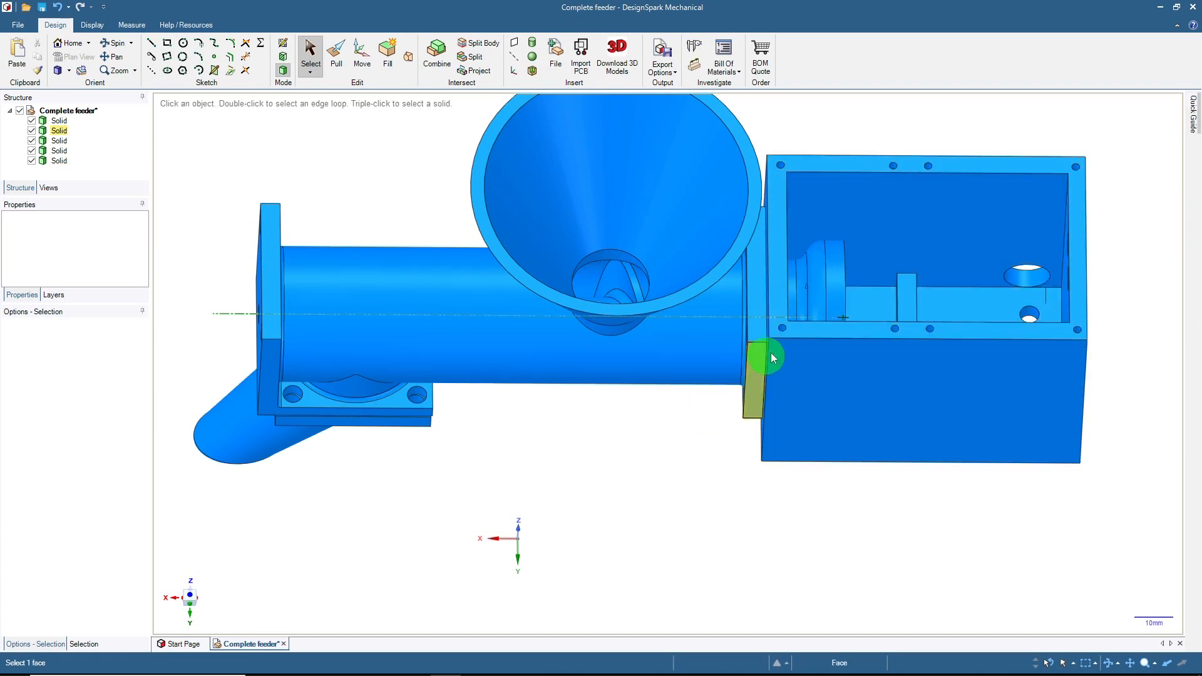
left_click(855, 304)
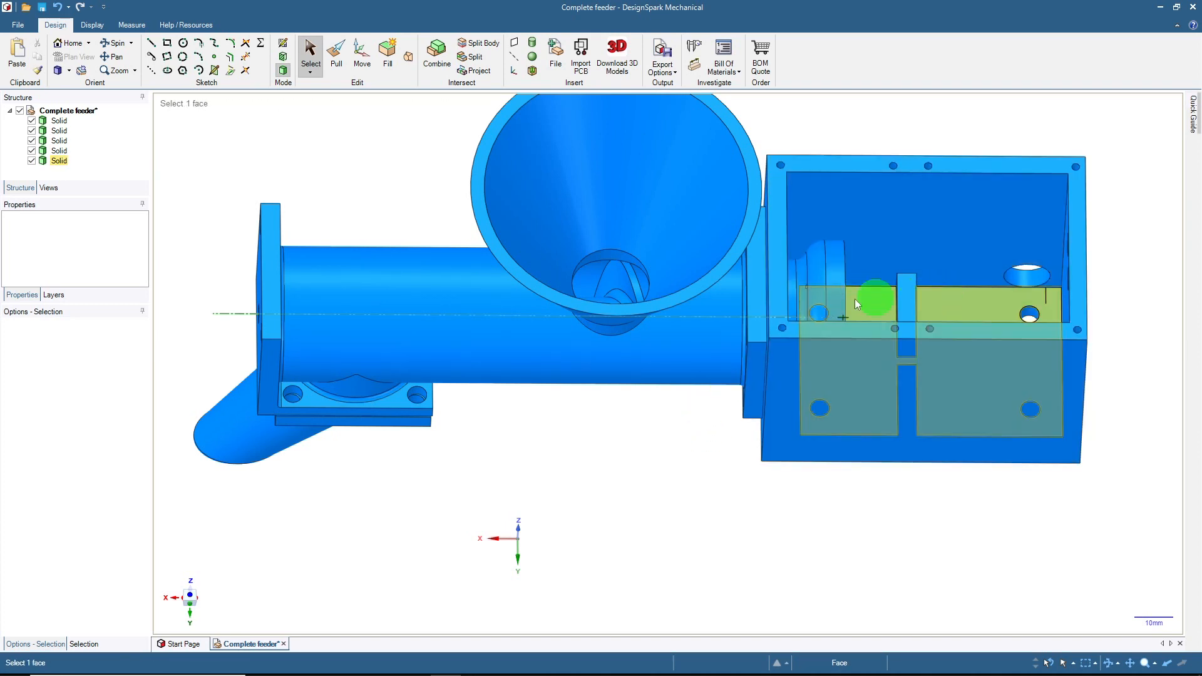